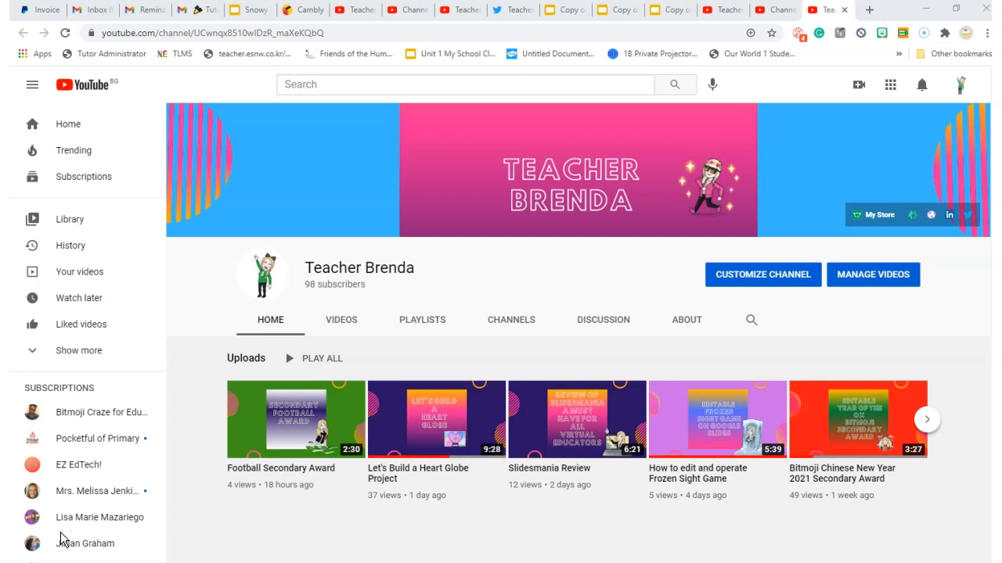
mouse_move(62, 543)
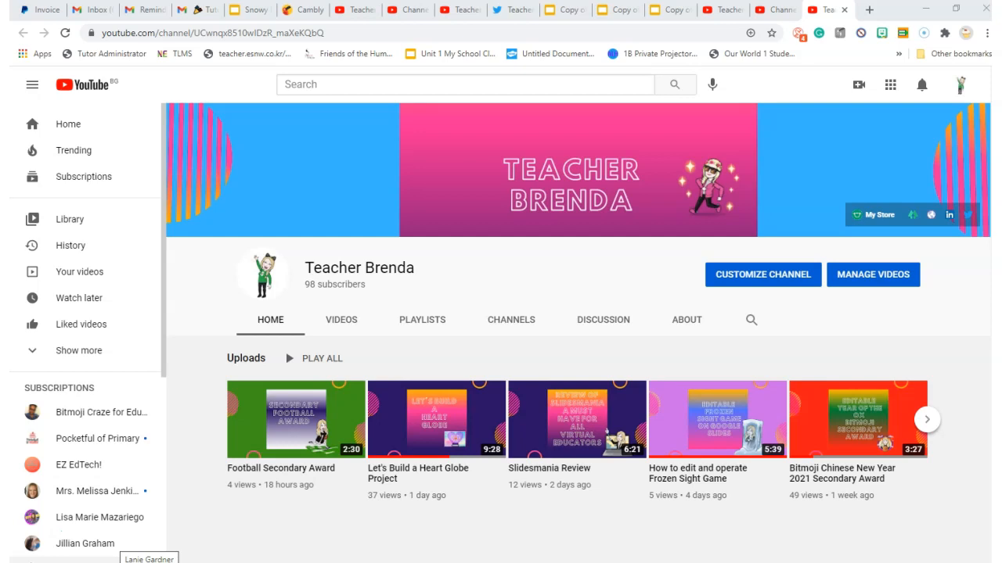
mouse_move(149, 551)
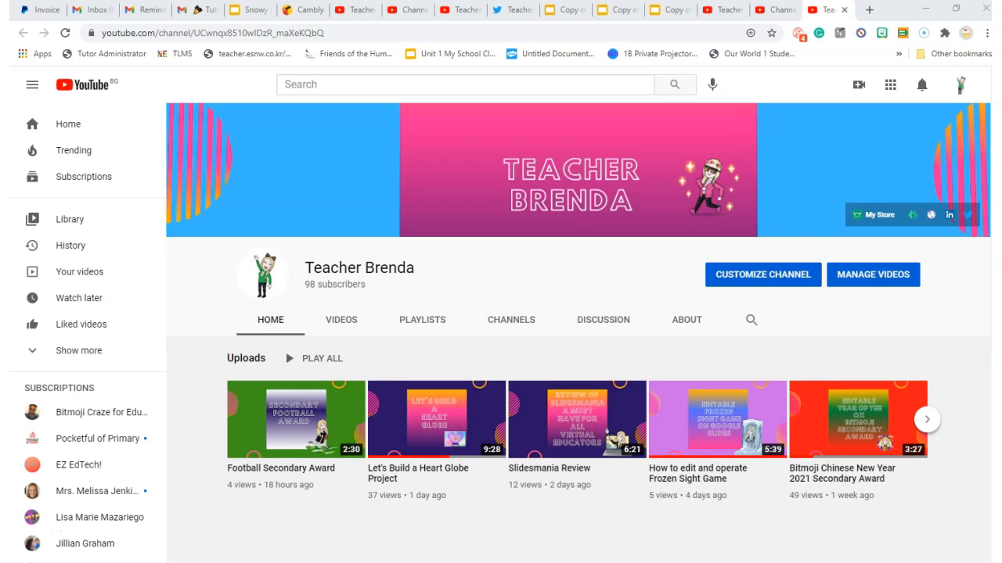
mouse_move(265, 466)
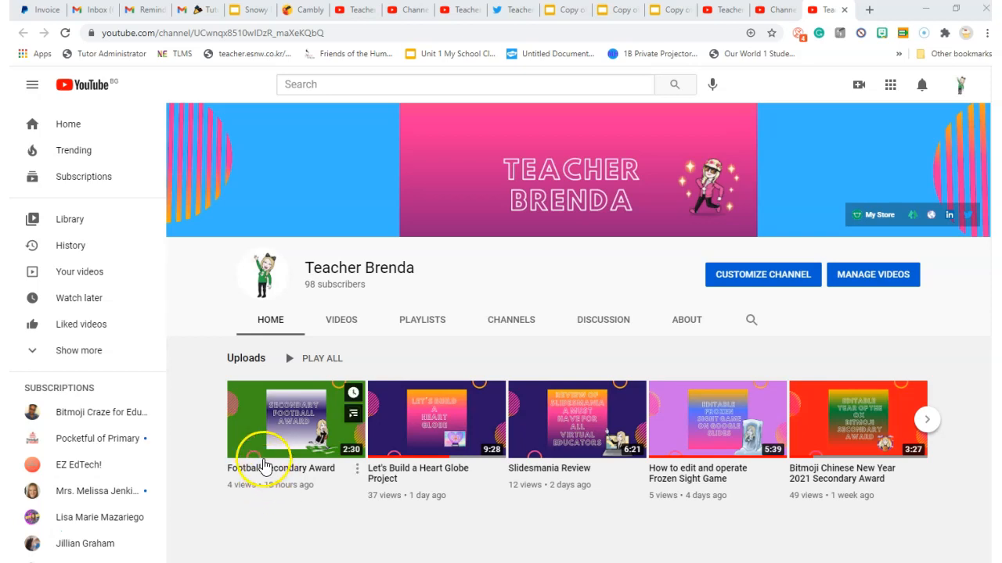
mouse_move(273, 554)
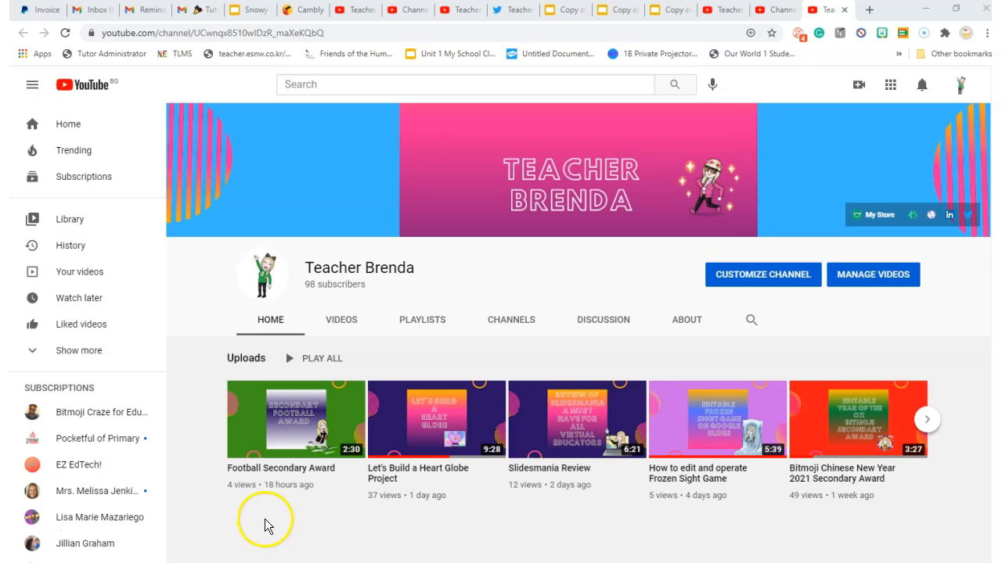
mouse_move(321, 458)
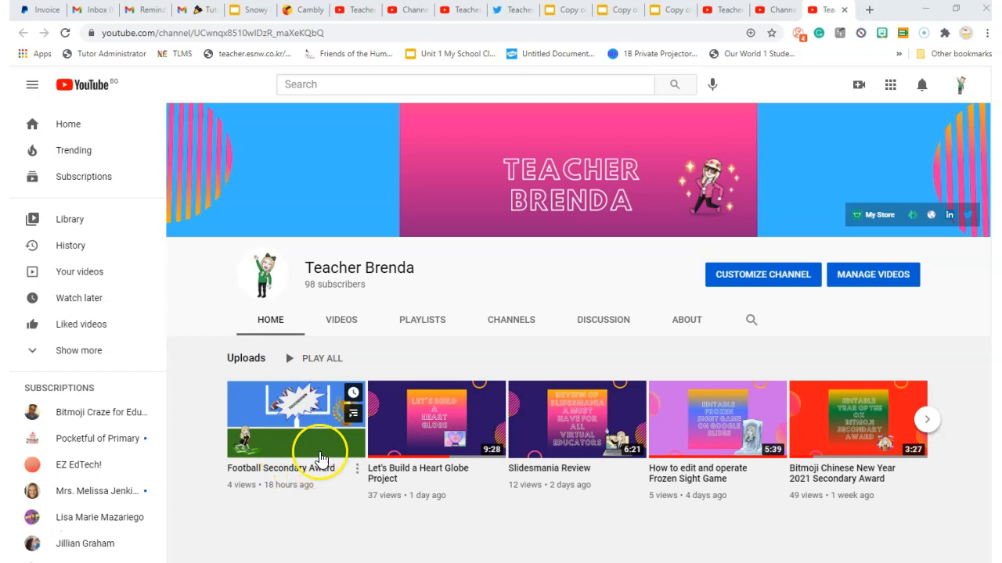
click(422, 320)
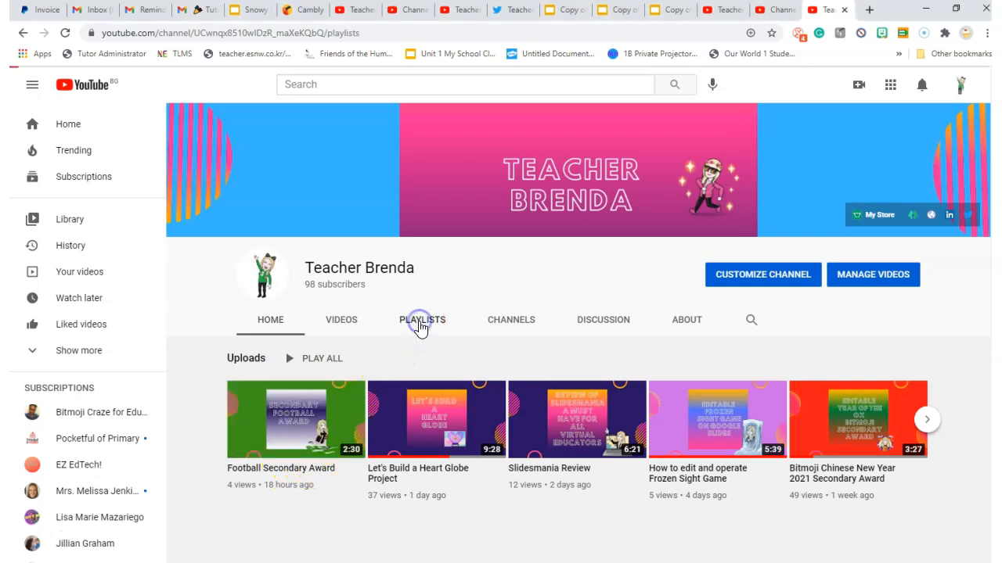
- View the four created playlists, then return to the channel's Home uploads
click(422, 320)
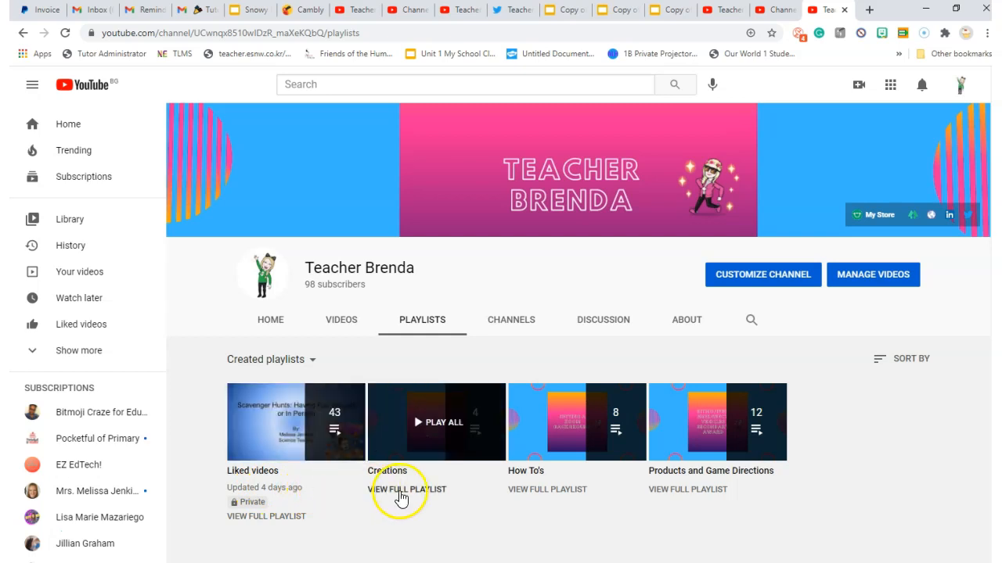
mouse_move(469, 435)
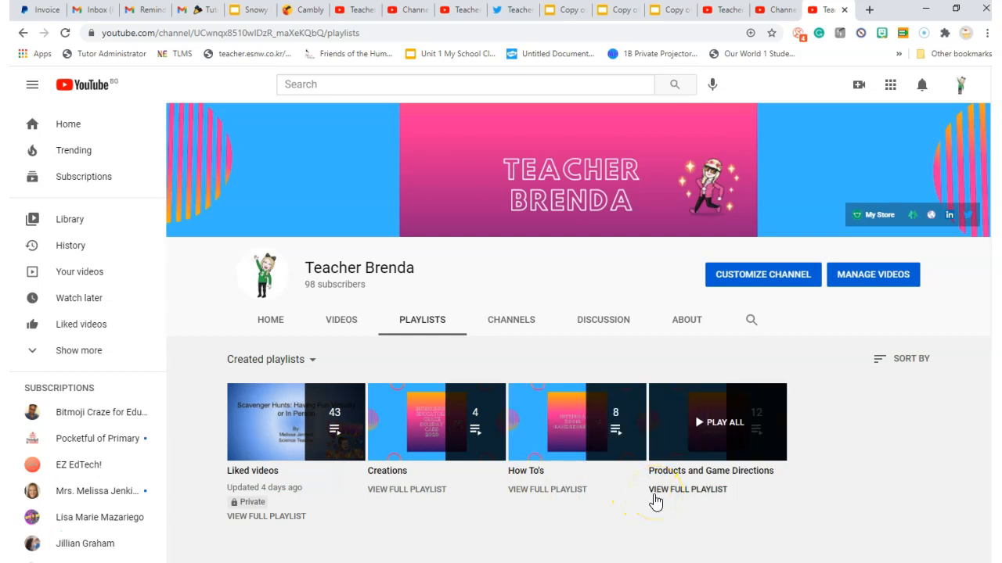
mouse_move(258, 336)
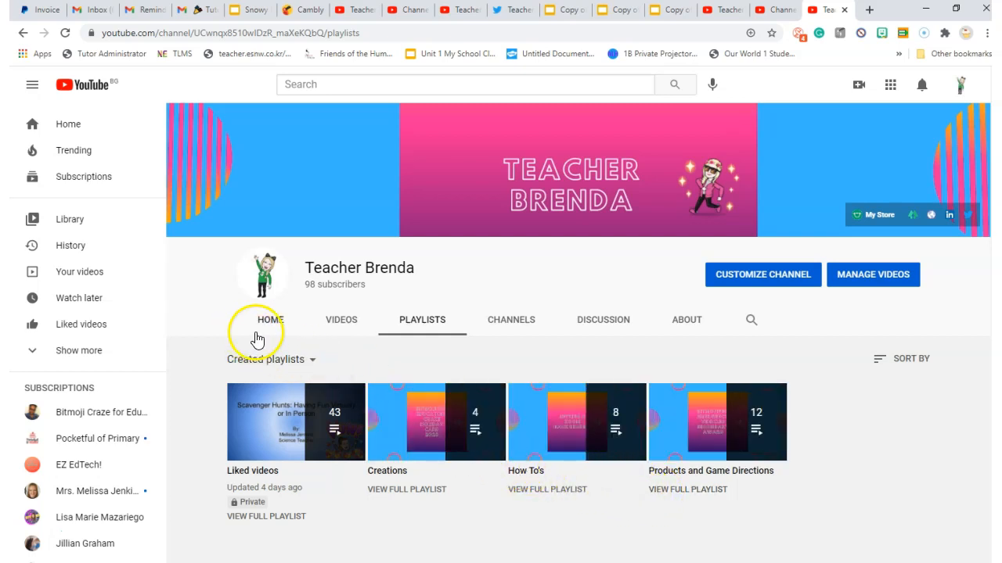
click(270, 320)
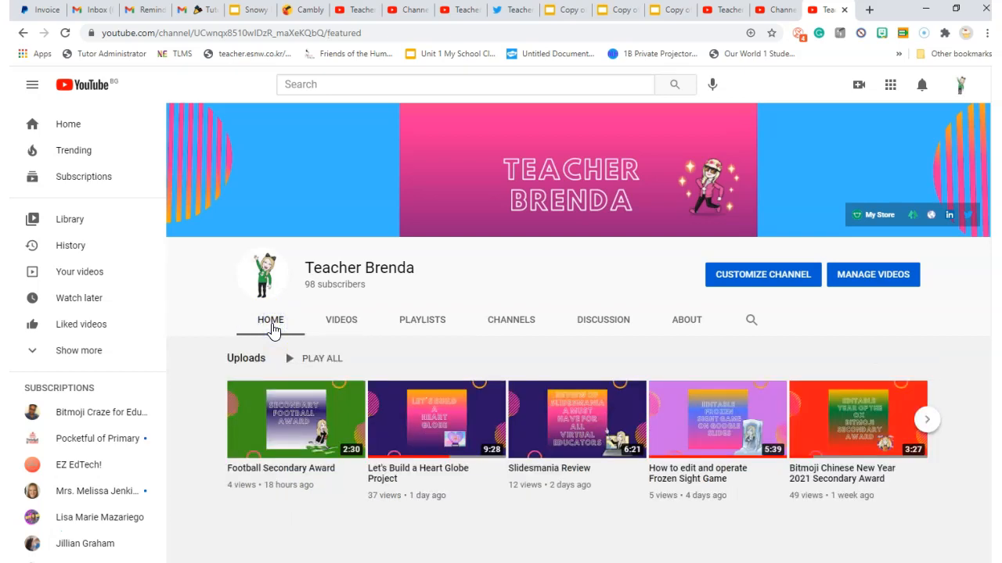